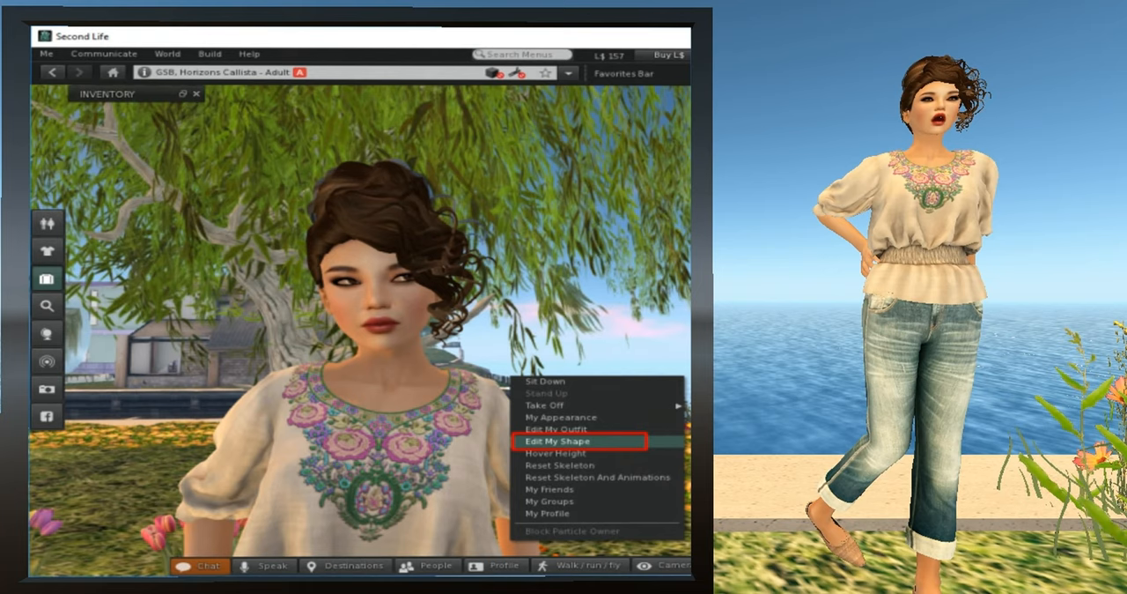
Begin editing the avatar's shape to raise its height
click(557, 440)
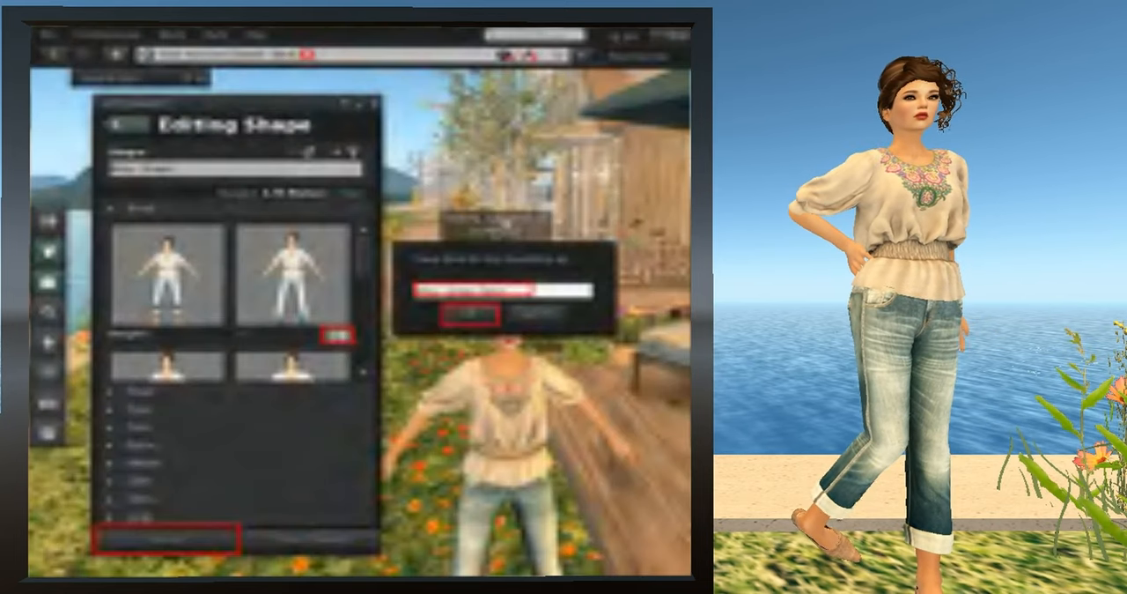
Enter 'Bitsy - Shape Taller' as the name for the shape copy
click(164, 537)
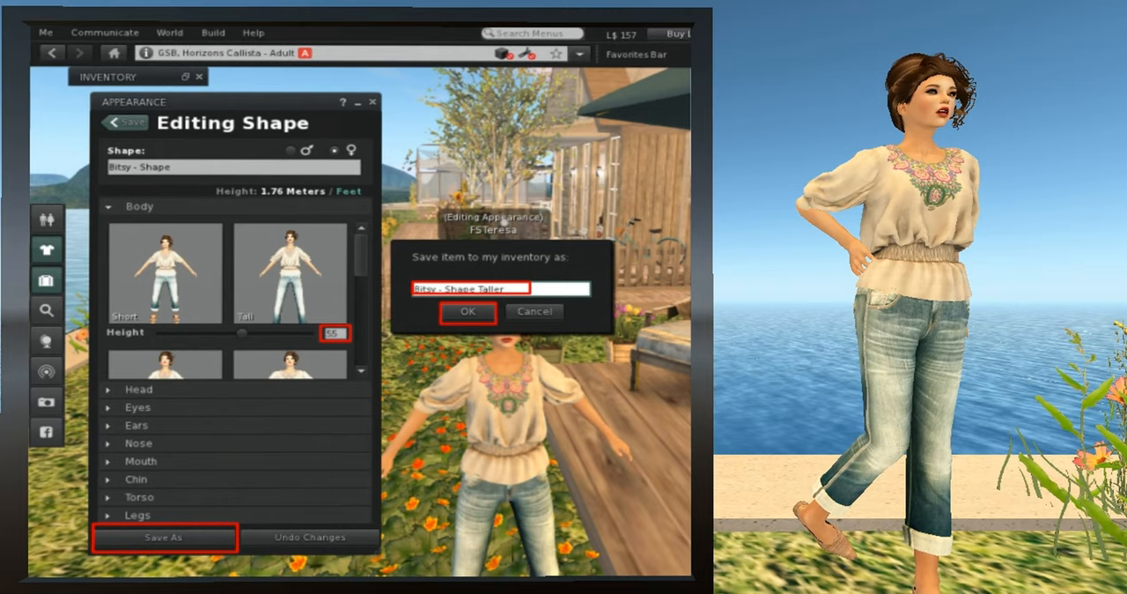
Confirm saving the taller shape copy to the inventory
click(469, 312)
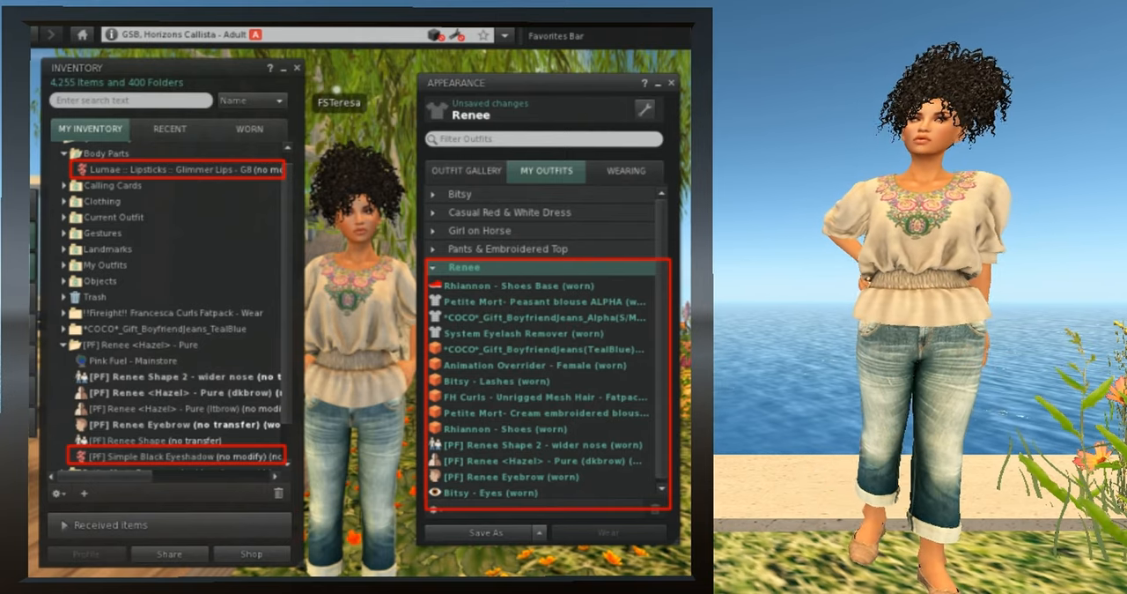
Save the current look, with lipstick and black eyeshadow, into the Renee outfit
click(521, 528)
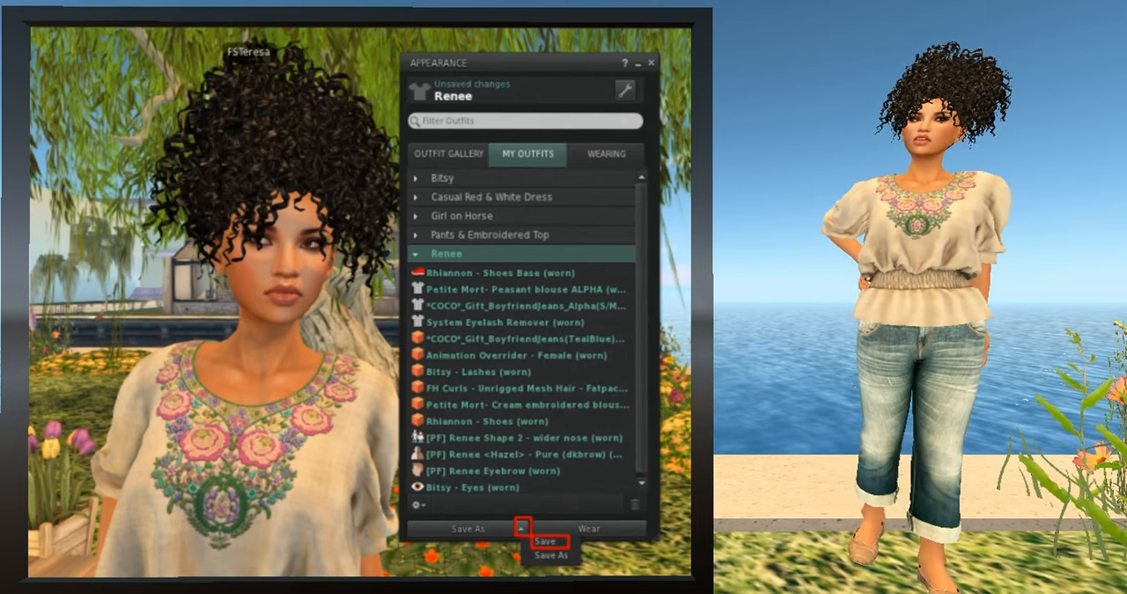
click(546, 539)
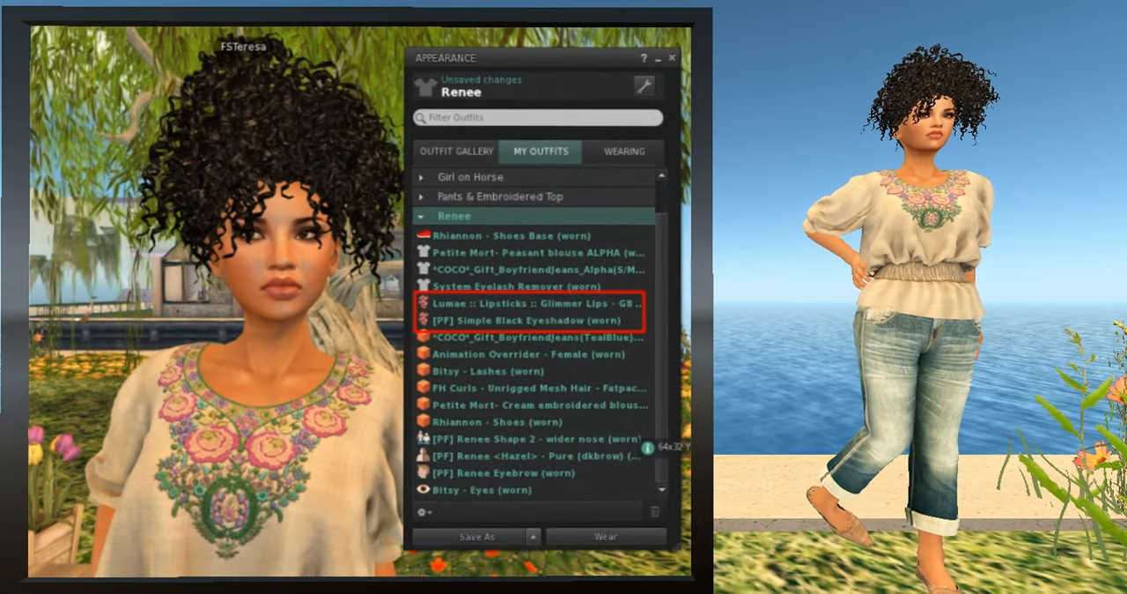